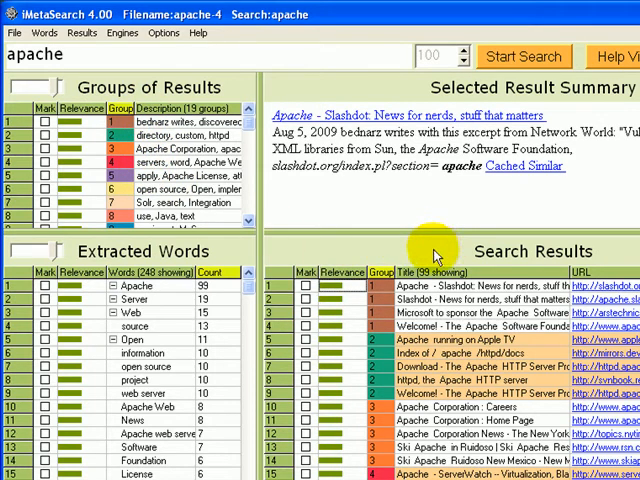
{"action": "mouse_move", "coordinate": [304, 284]}
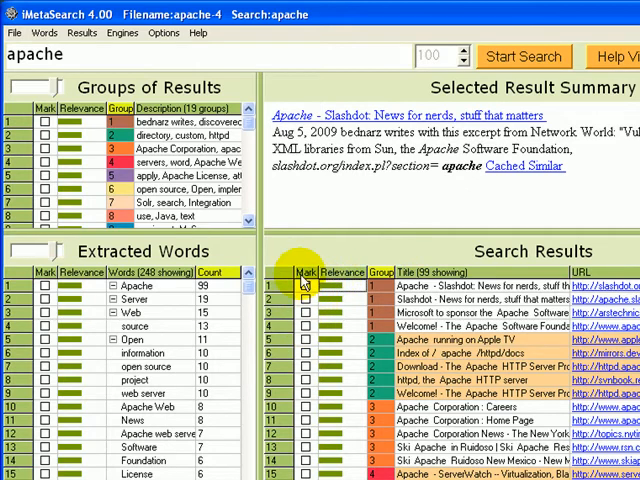